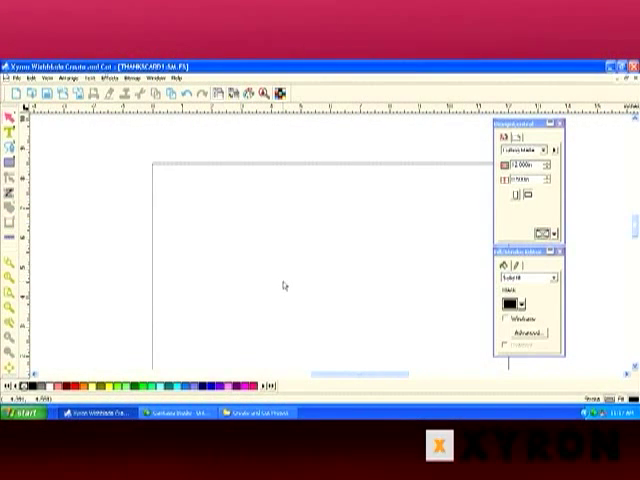
{"action": "mouse_move", "coordinate": [196, 178]}
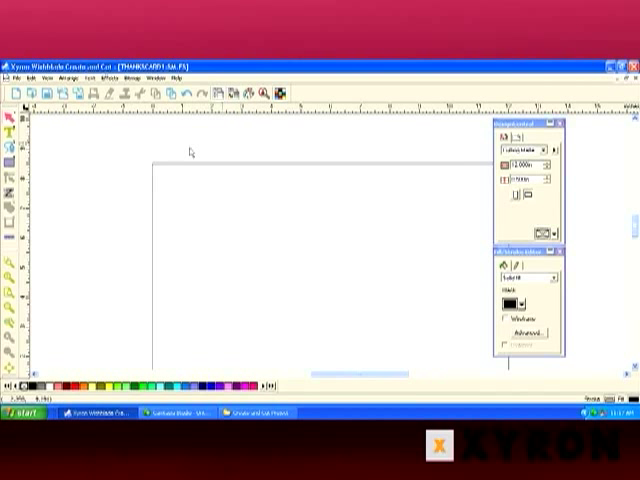
{"action": "mouse_move", "coordinate": [398, 310]}
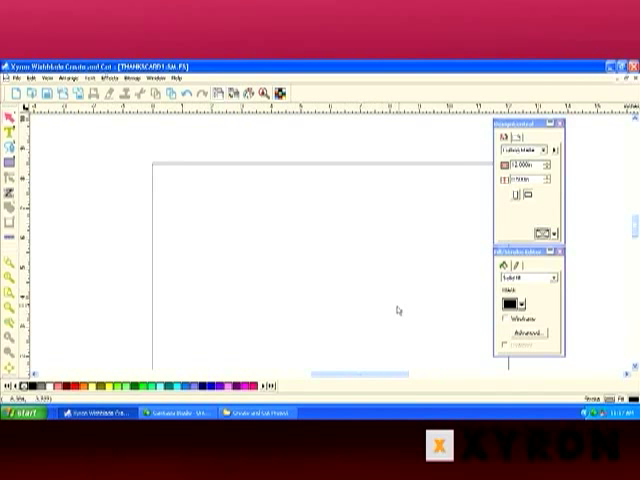
{"action": "mouse_move", "coordinate": [378, 164]}
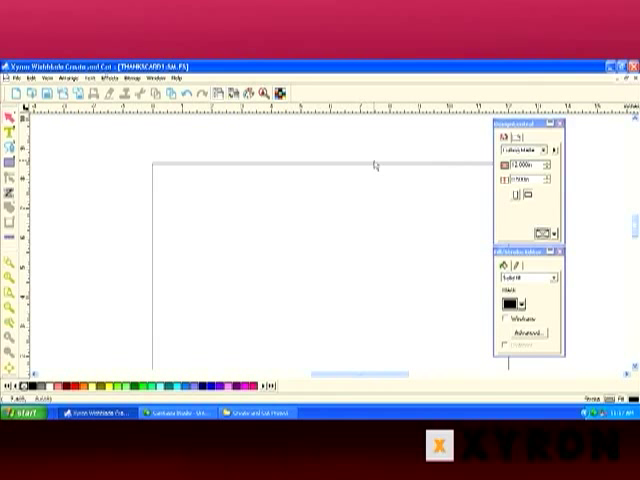
{"action": "mouse_move", "coordinate": [358, 306]}
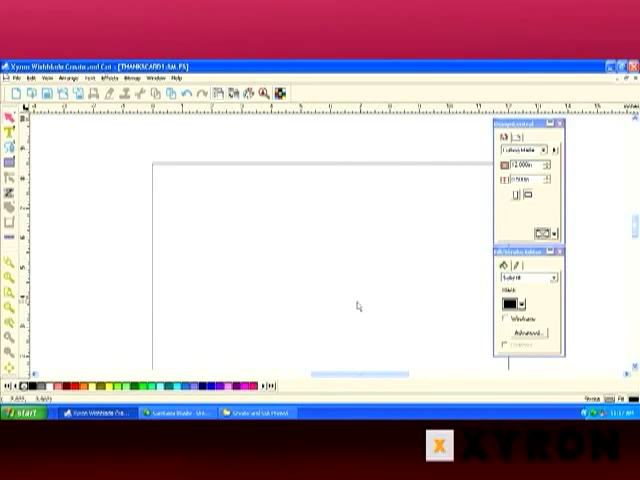
{"action": "mouse_move", "coordinate": [628, 356]}
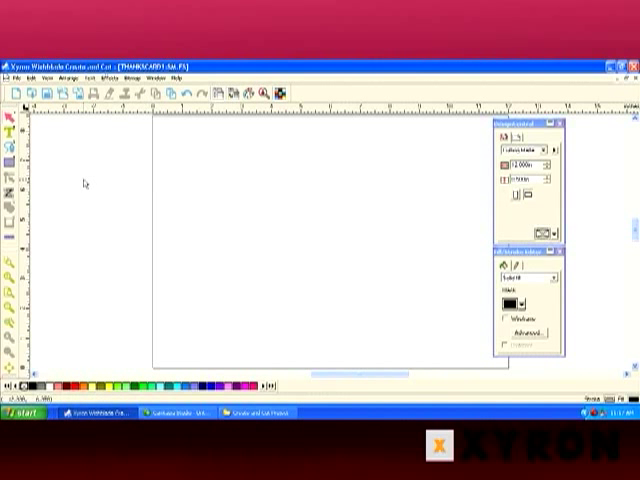
{"action": "mouse_move", "coordinate": [164, 152]}
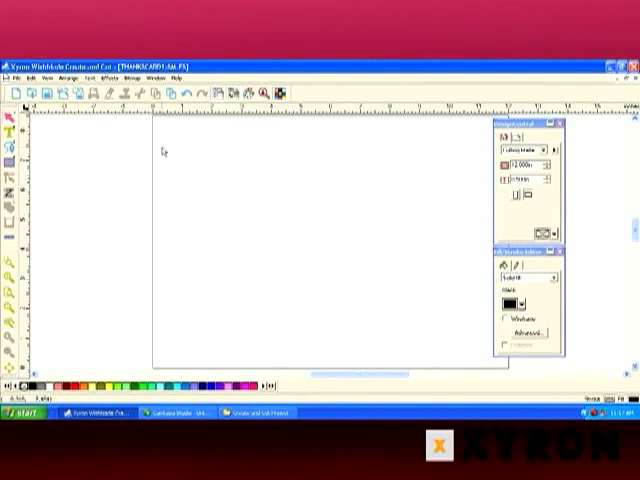
{"action": "mouse_move", "coordinate": [220, 240]}
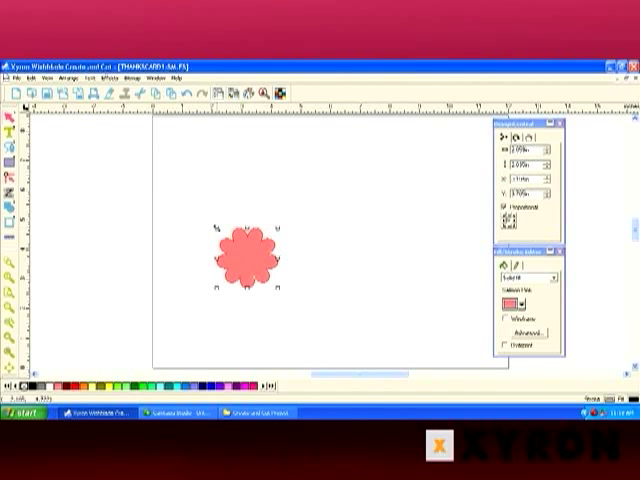
Move the pink scalloped flower shape toward the centre of the page.
{"action": "left_click_drag", "start_coordinate": [240, 258], "coordinate": [290, 228]}
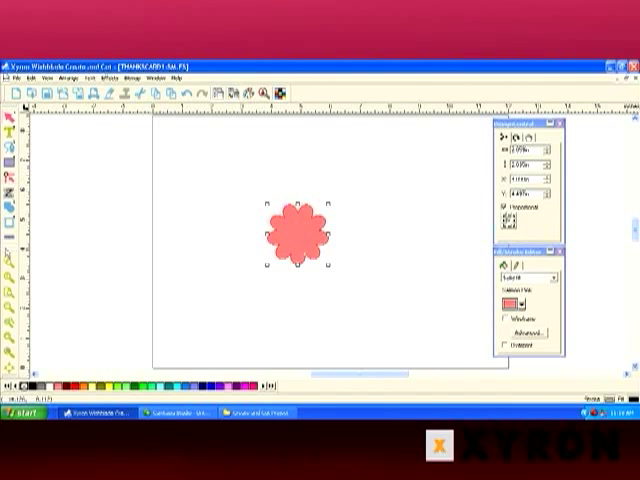
{"action": "mouse_move", "coordinate": [228, 200]}
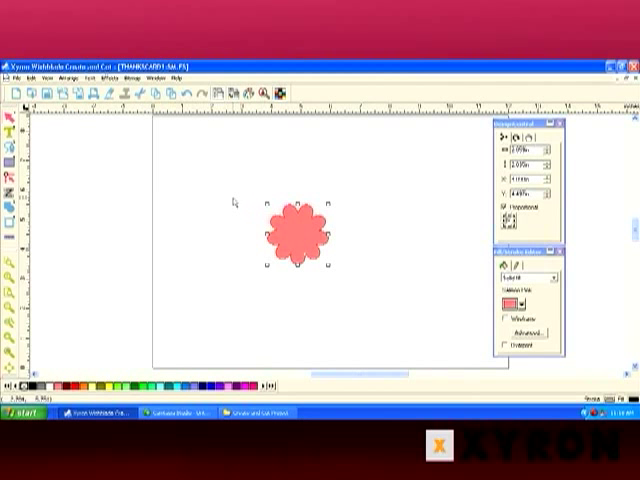
{"action": "mouse_move", "coordinate": [204, 222]}
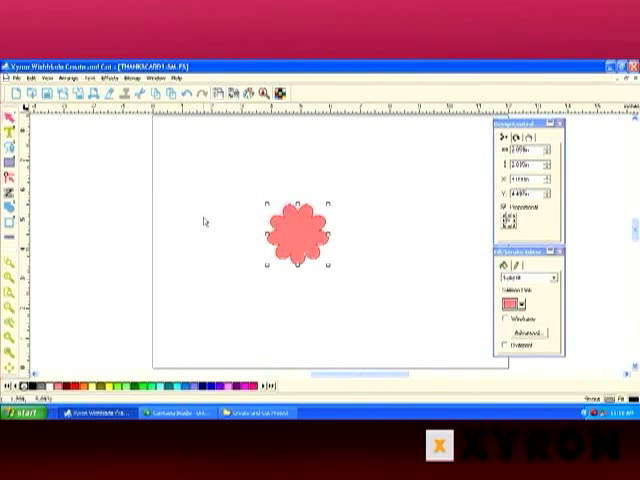
{"action": "mouse_move", "coordinate": [160, 328]}
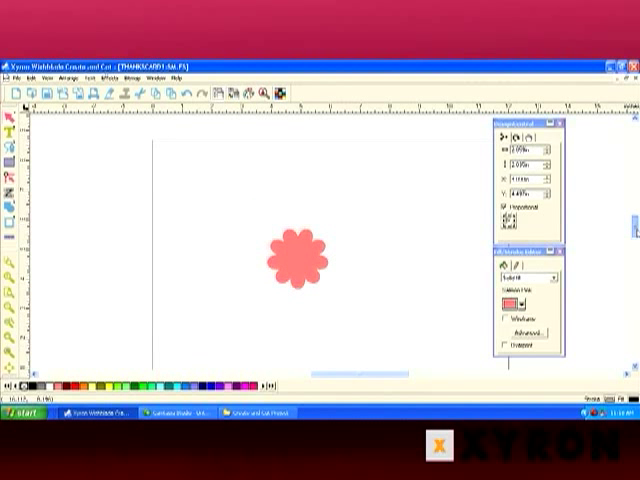
{"action": "left_click", "coordinate": [296, 250]}
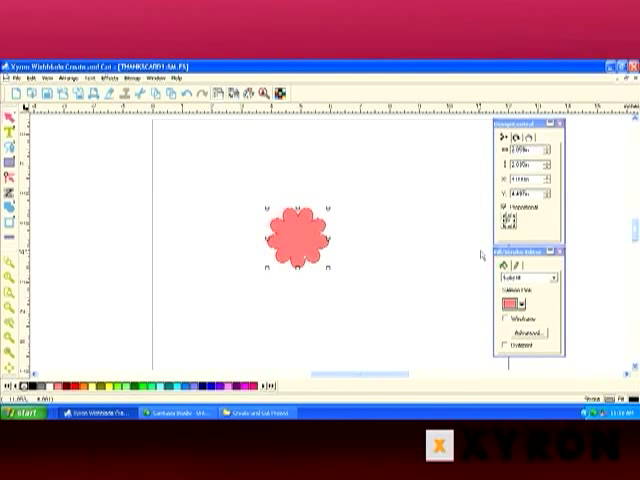
{"action": "mouse_move", "coordinate": [296, 140]}
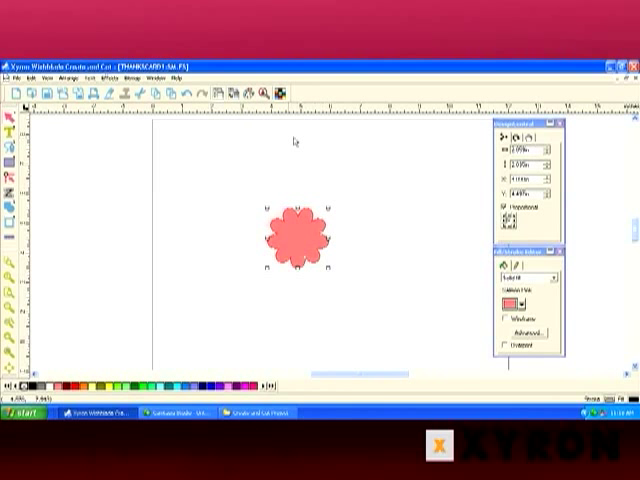